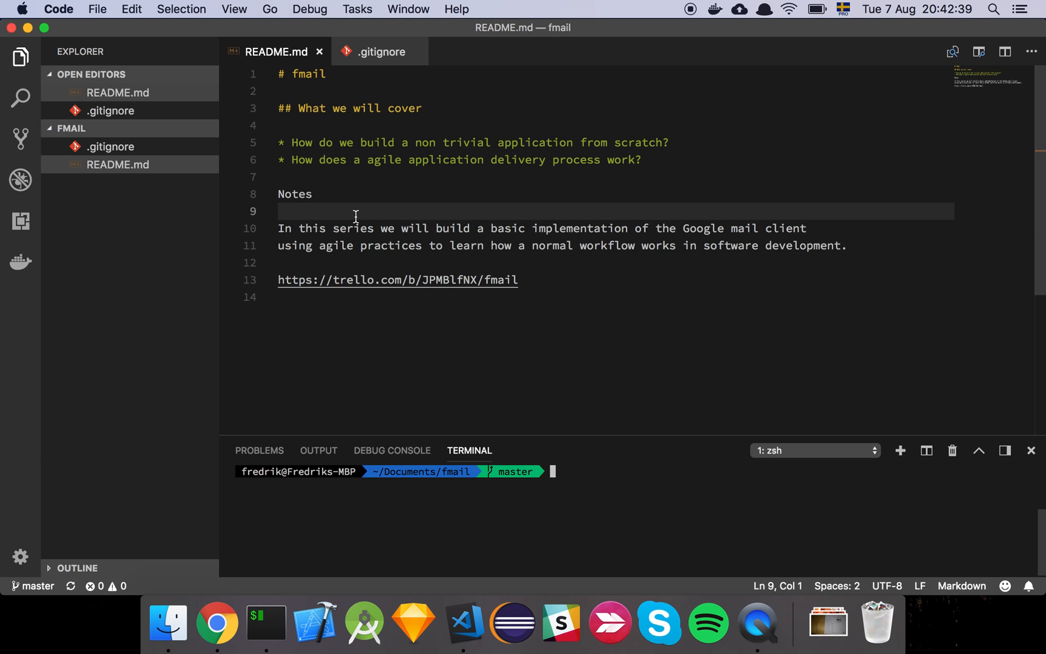
Bring up the macOS application switcher from the fmail README in VS Code.
key("cmd+tab")
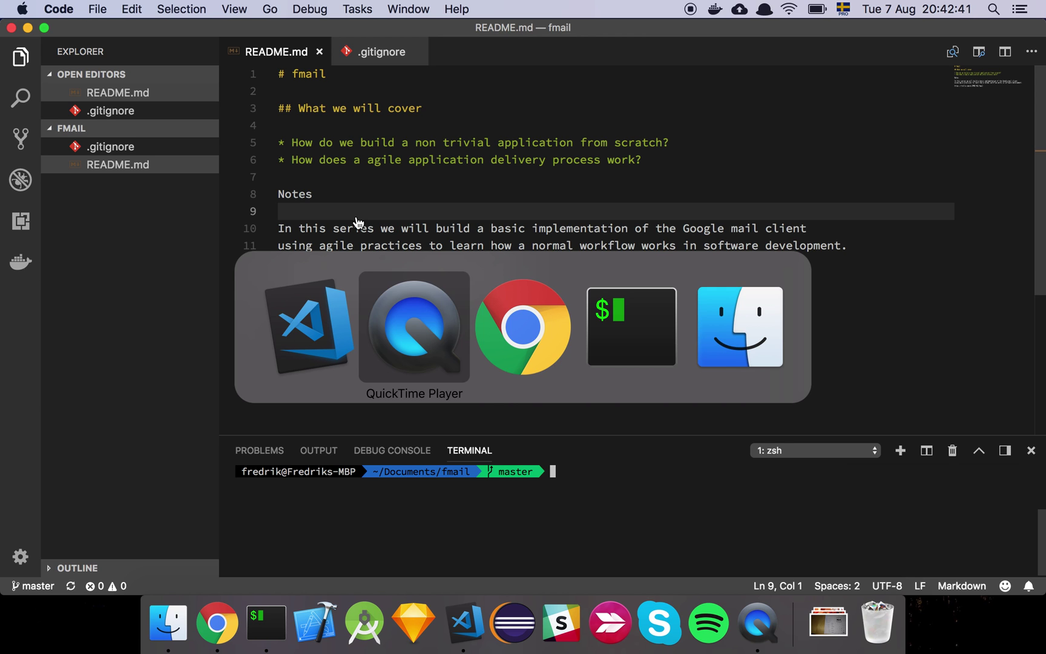
Switch to Chrome and scroll through the fmail GitHub repo's .gitignore and rendered README.
left_click(522, 327)
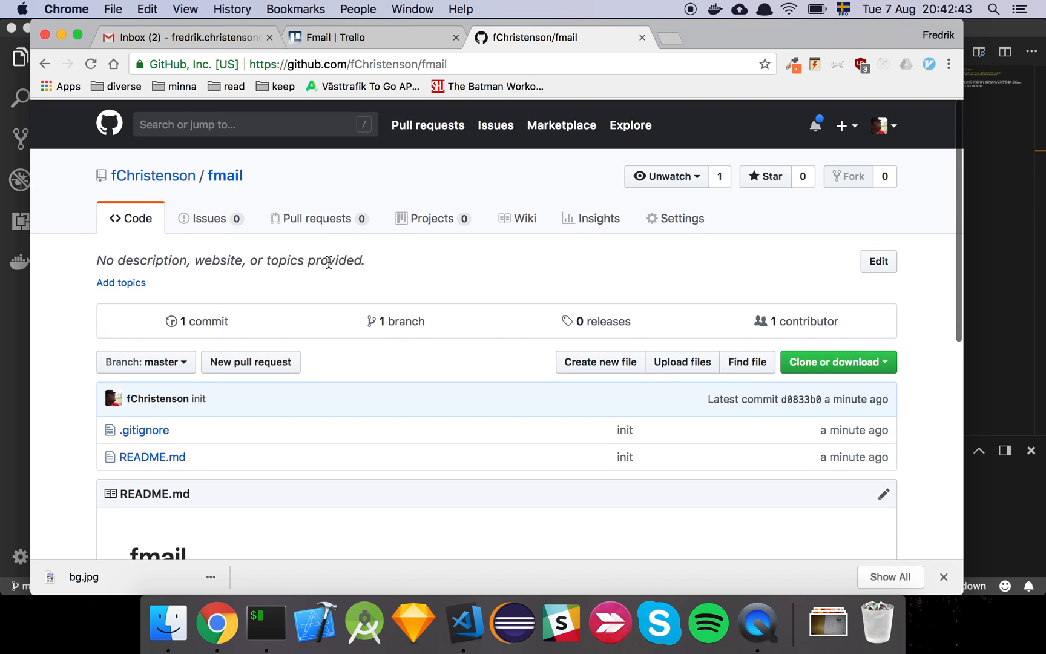
scroll("down", 3)
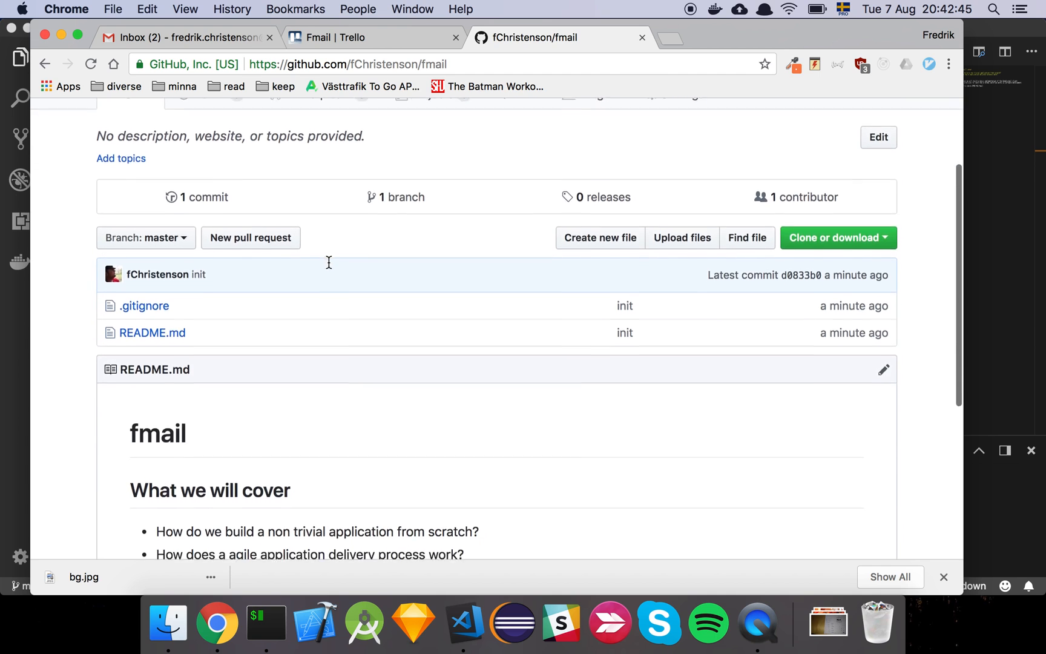
scroll("down", 3)
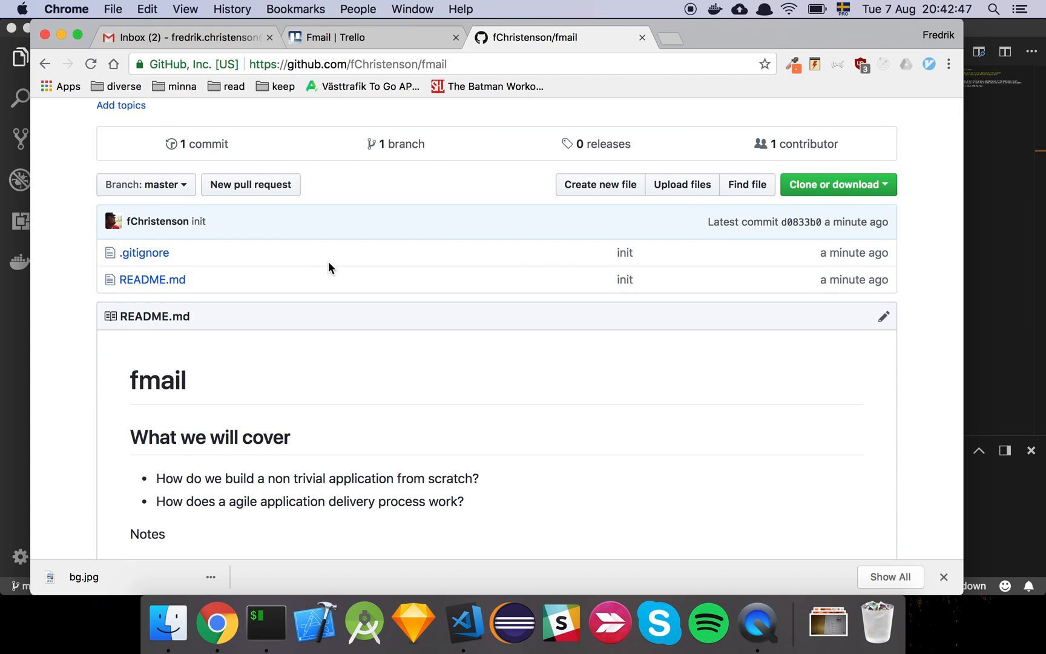
scroll("down", 3)
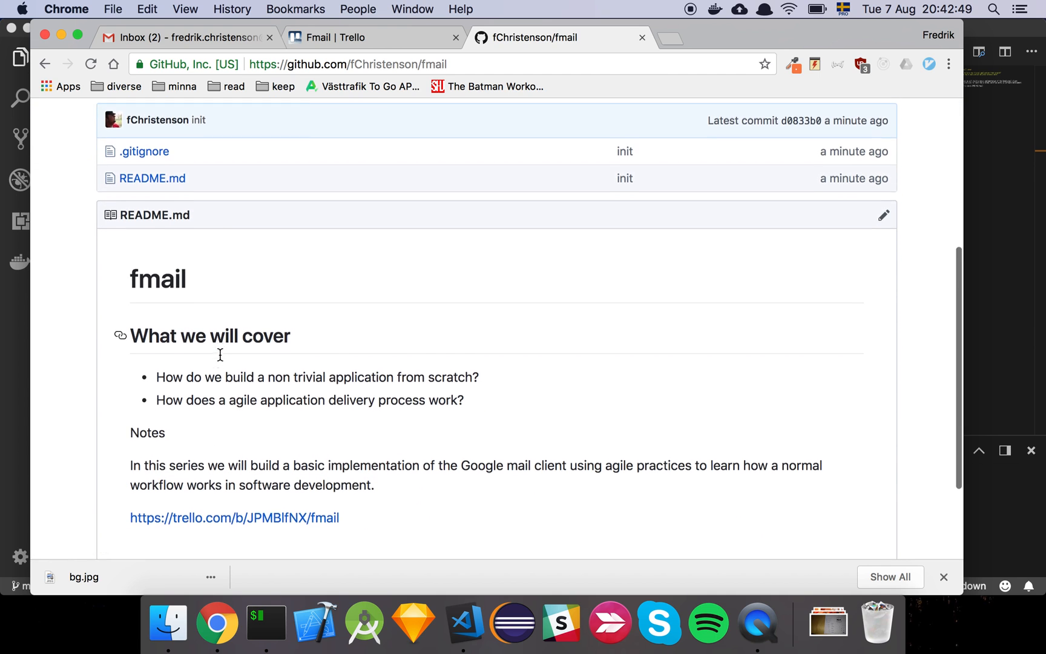
scroll("down", 3)
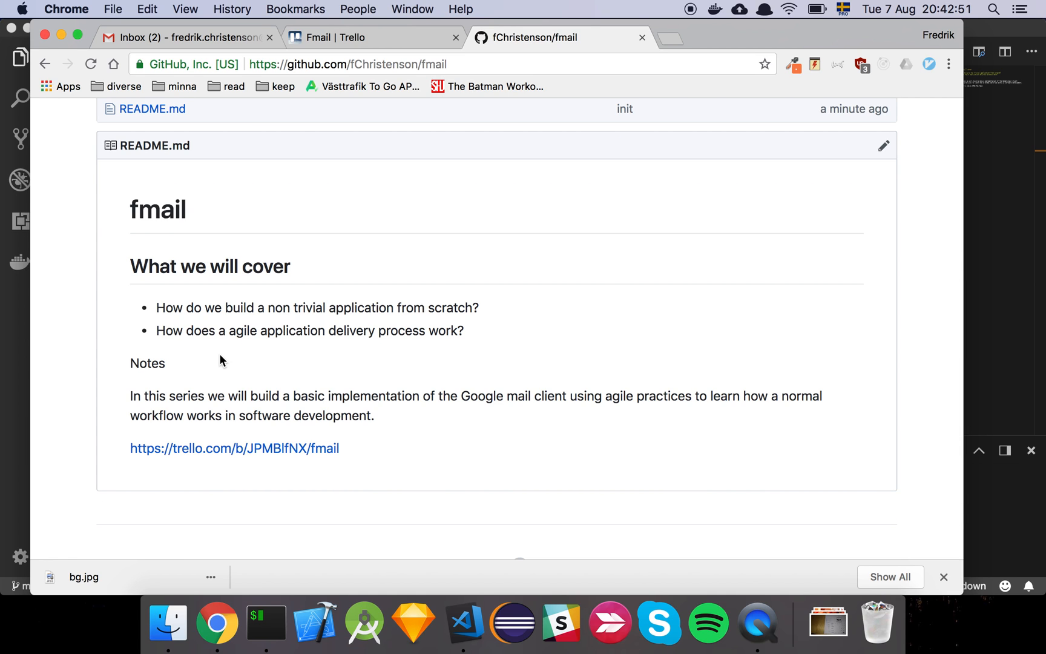
scroll("up", 3)
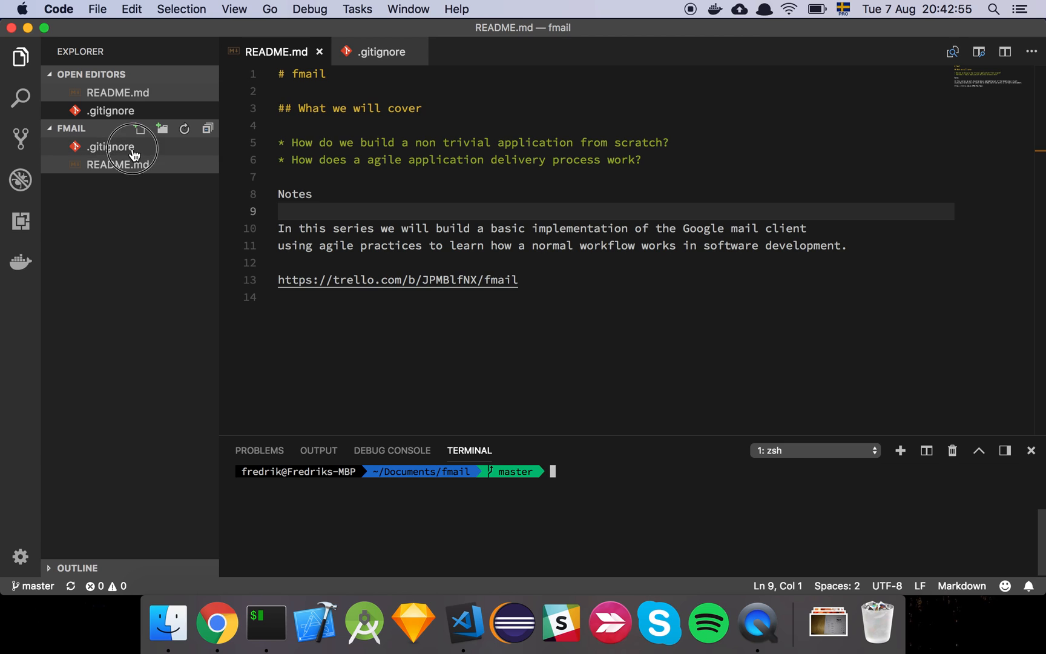
Open .gitignore from the Explorer sidebar to view its node_modules/ entry.
left_click(110, 146)
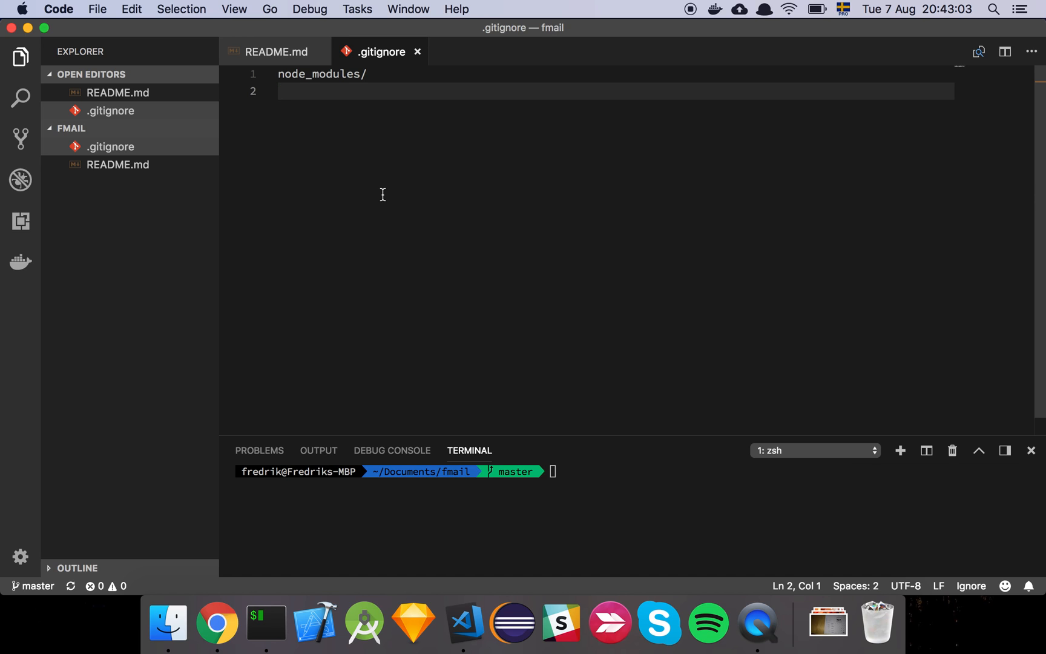
mouse_move(328, 77)
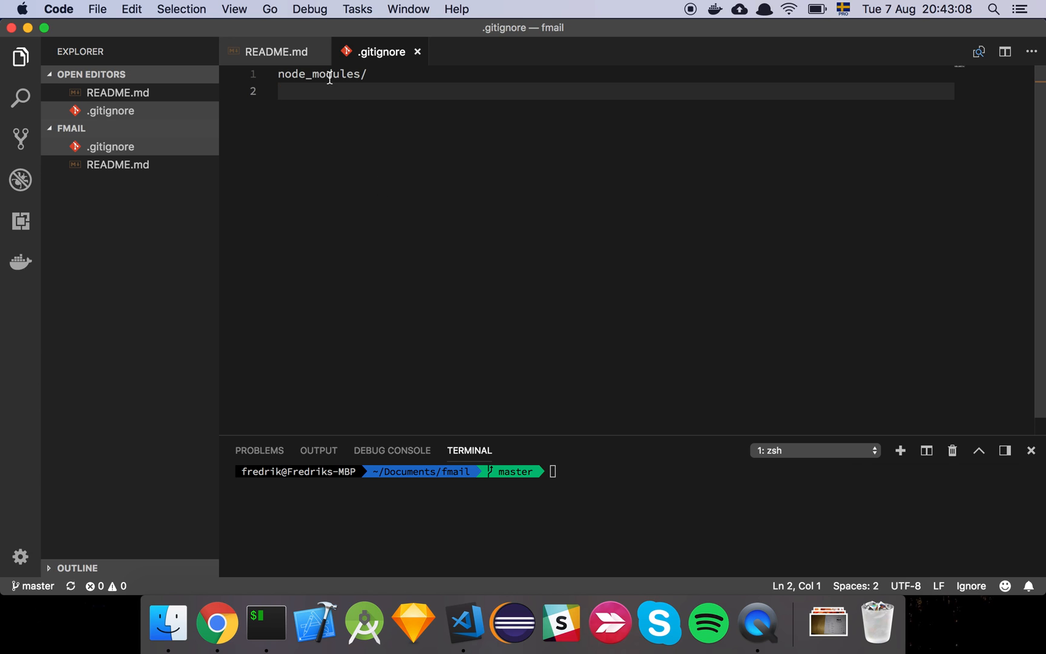